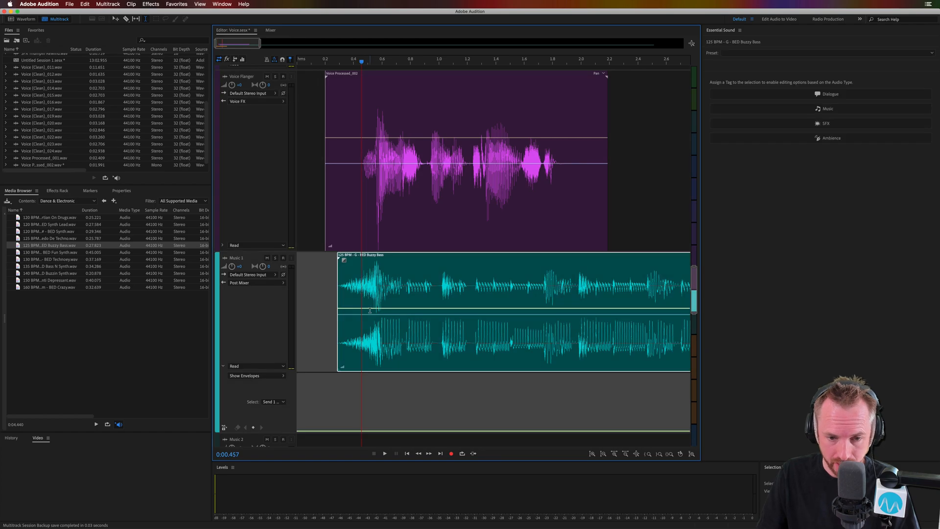
# Add a Music 1 volume keyframe just after 0.4 s and drag it into a moderate dip
pyautogui.moveTo(369, 310); pyautogui.dragTo(375, 329)
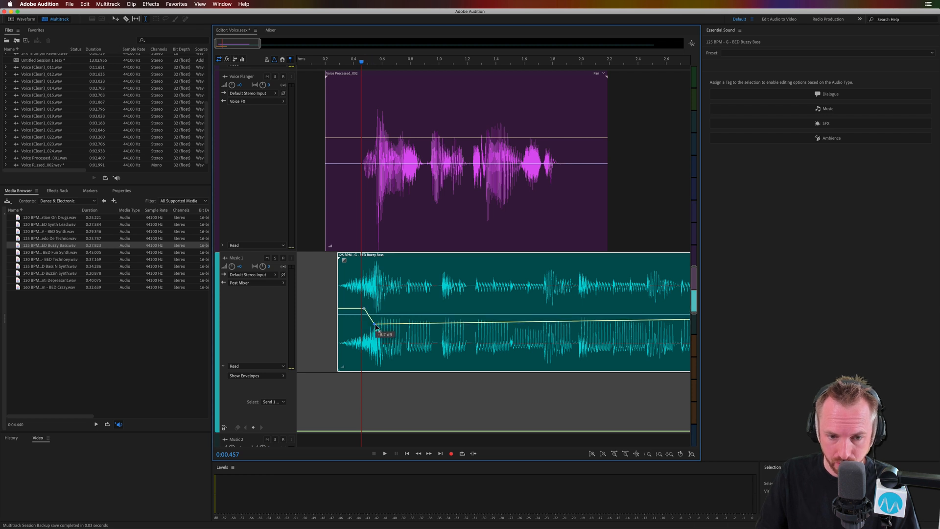
pyautogui.moveTo(376, 328); pyautogui.dragTo(377, 331)
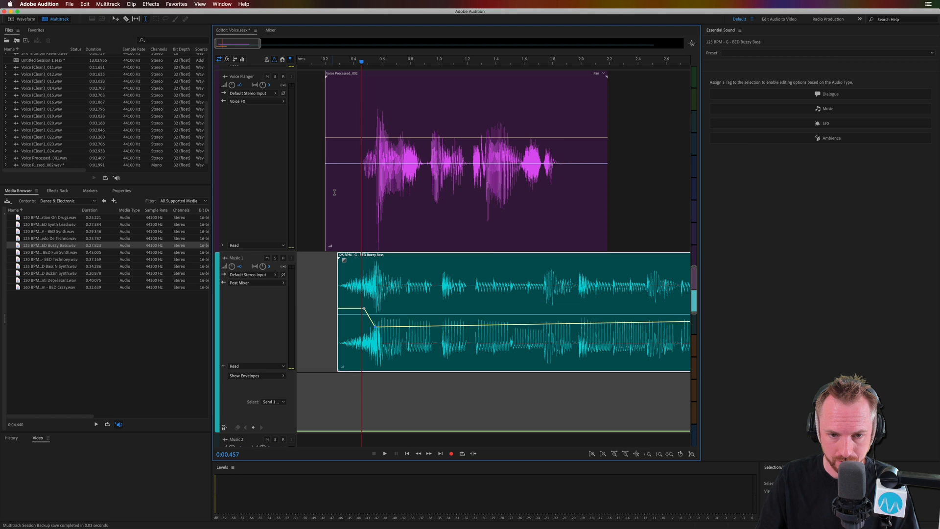
pyautogui.moveTo(390, 194)
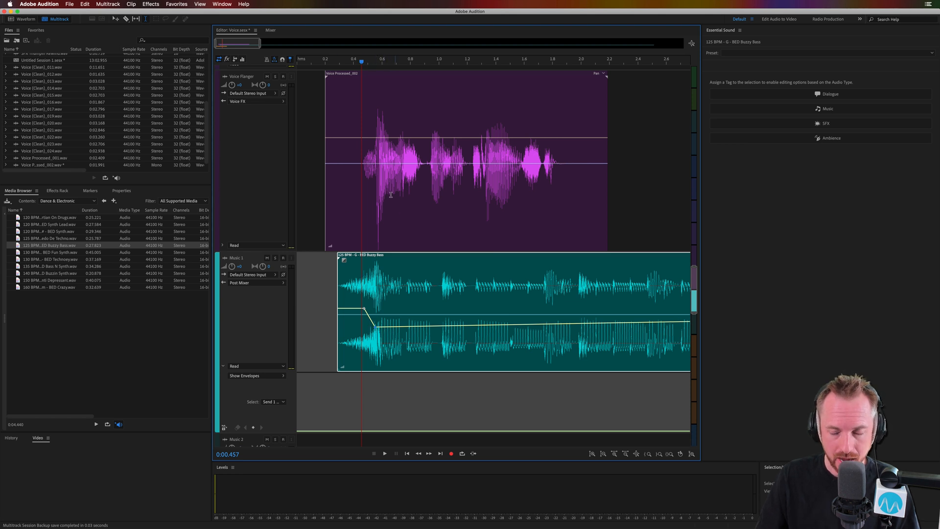
pyautogui.moveTo(364, 310); pyautogui.dragTo(374, 320)
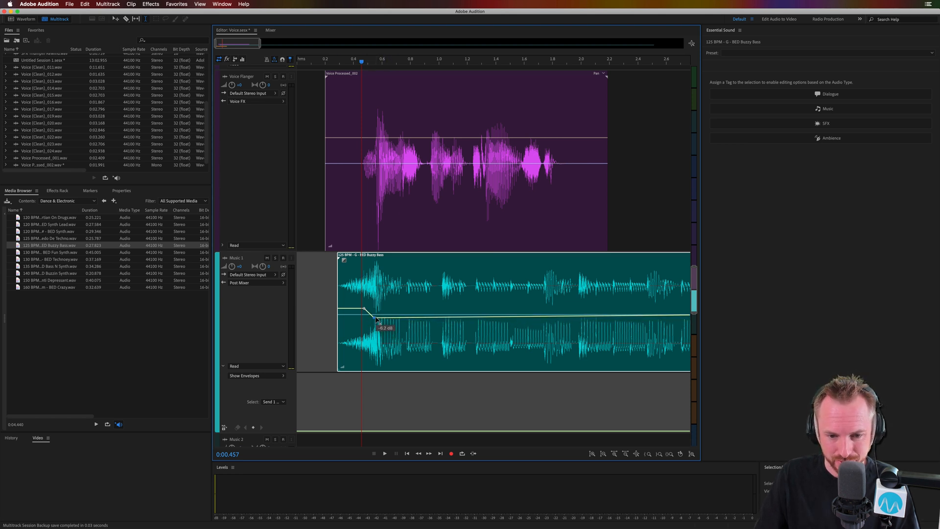
pyautogui.moveTo(375, 318); pyautogui.dragTo(376, 312)
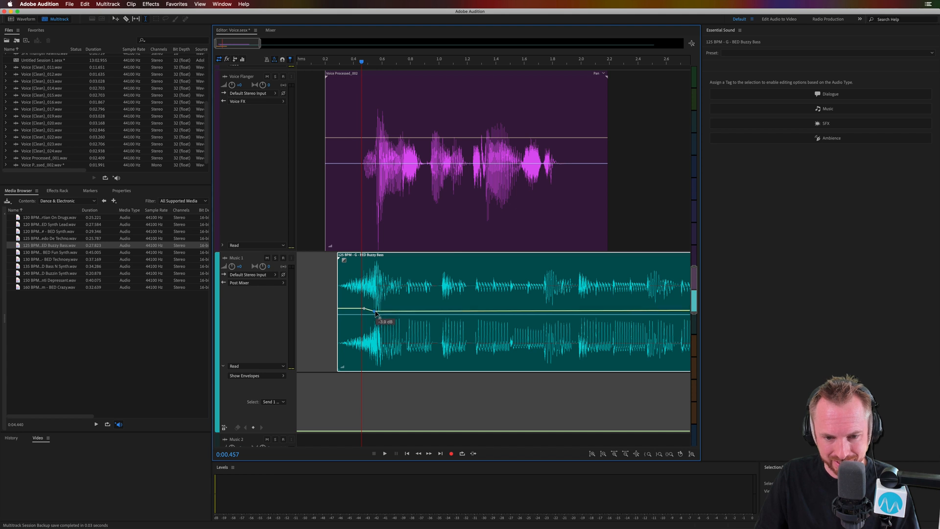
pyautogui.moveTo(365, 309); pyautogui.dragTo(379, 338)
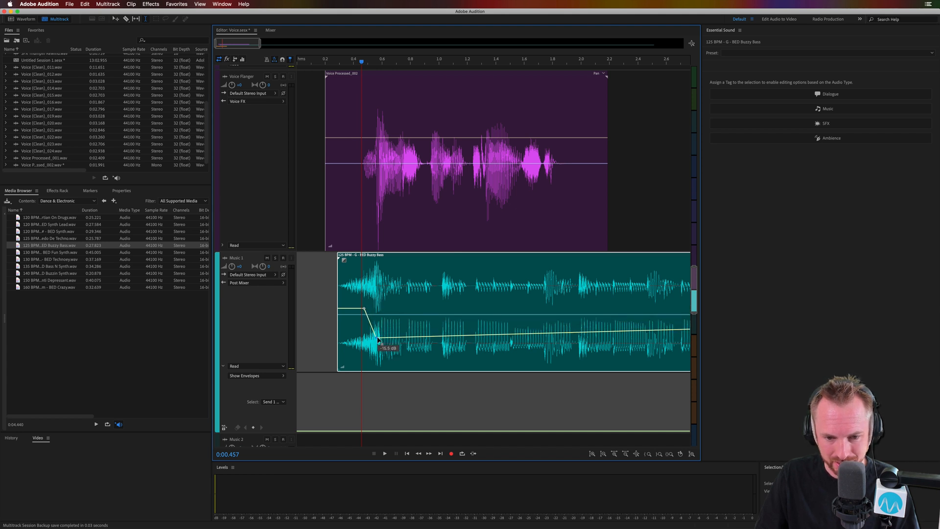
pyautogui.moveTo(378, 341); pyautogui.dragTo(377, 361)
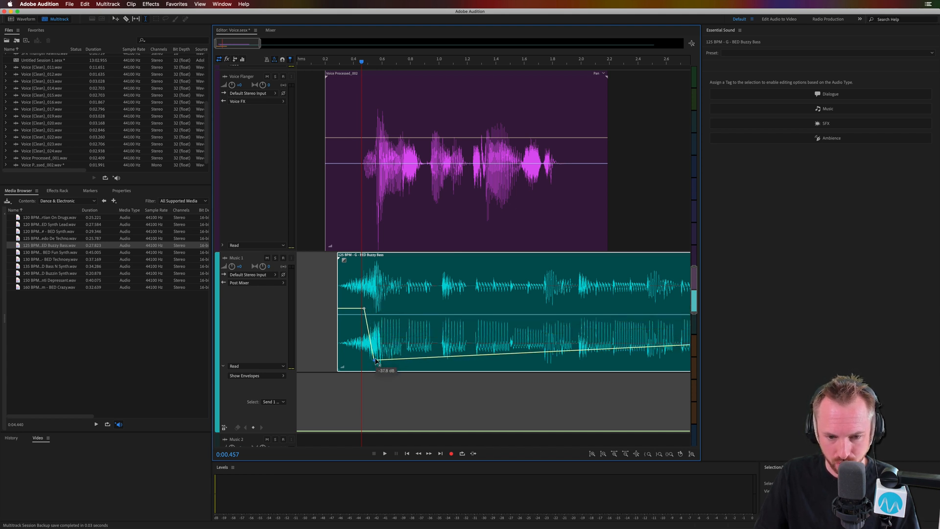
pyautogui.moveTo(378, 360); pyautogui.dragTo(377, 326)
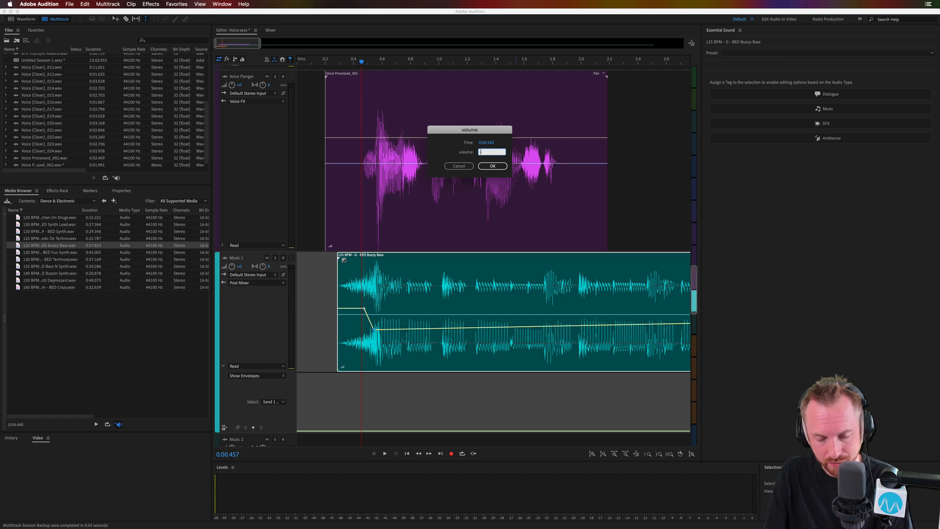
# Enter -3 dB for the Music 1 volume keyframe at 0:00.543
pyautogui.write('-3')
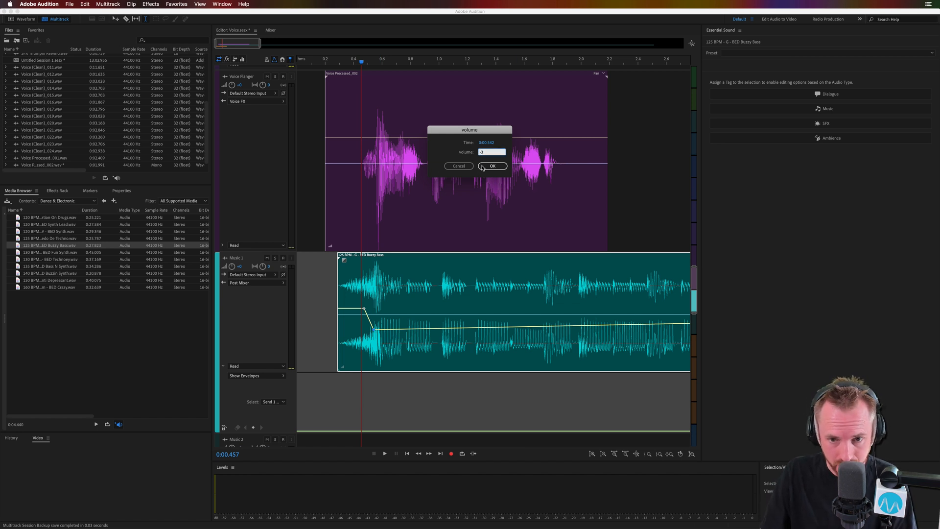
pyautogui.click(492, 166)
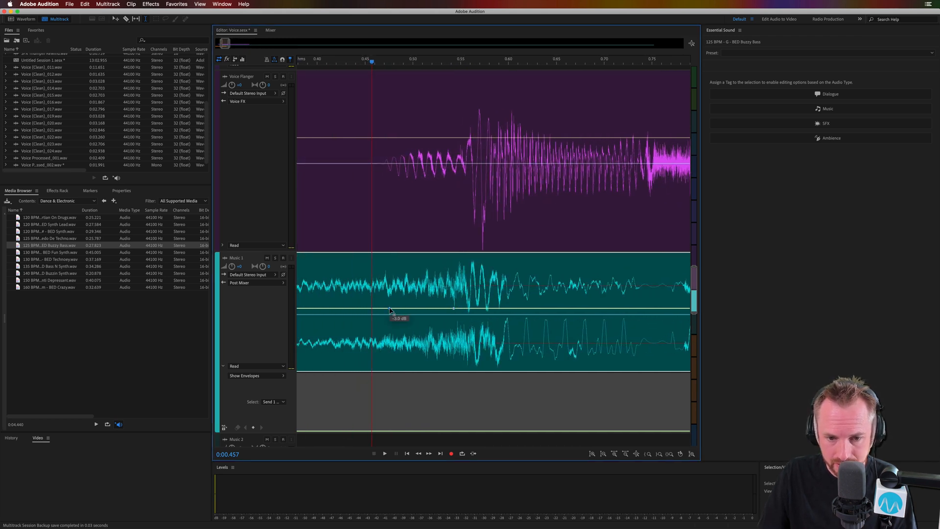
# Set the 0:00.475 volume keyframe's exact value through Edit Keyframe
pyautogui.rightClick(390, 311)
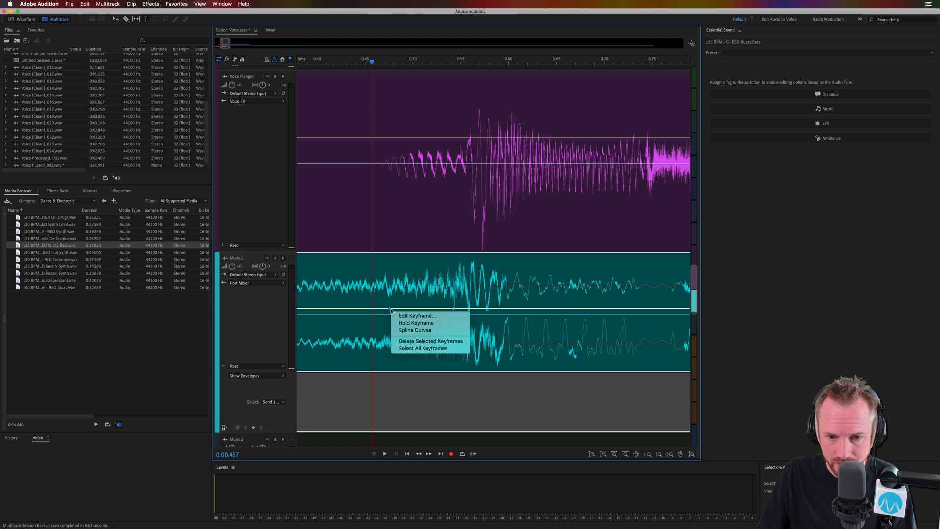
pyautogui.click(417, 315)
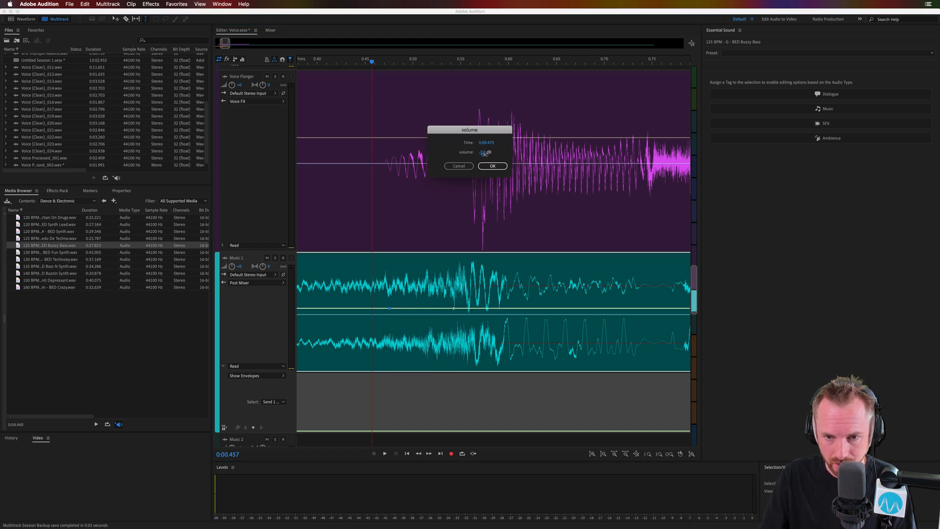
pyautogui.click(491, 166)
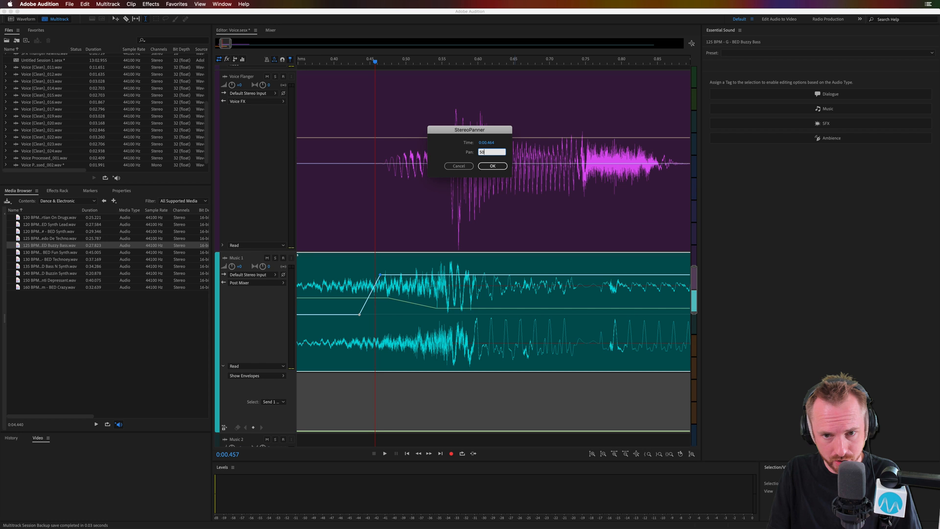
# Apply the typed Pan value to the Music 1 pan keyframe at 0:00.464
pyautogui.click(491, 166)
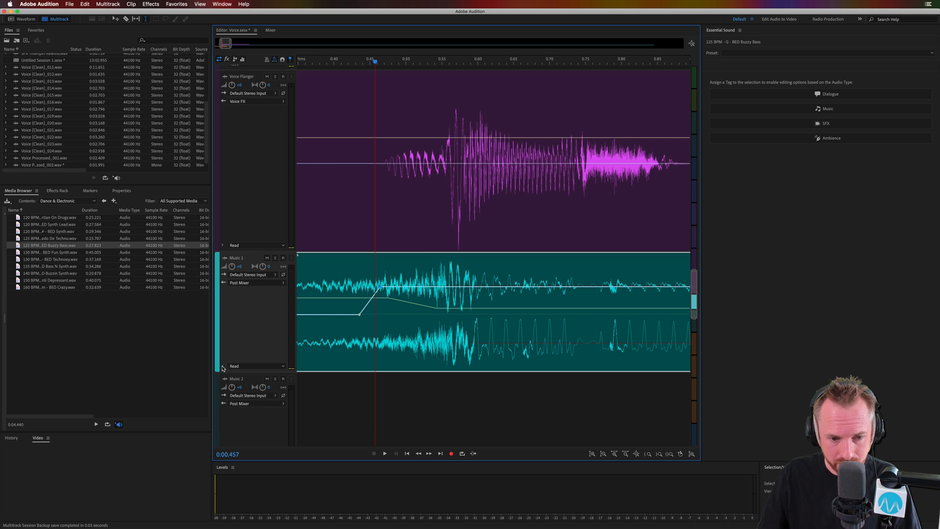
# Open Music 1's Show Envelopes list to reach Hard Limiter Maximum Amplitude
pyautogui.click(245, 376)
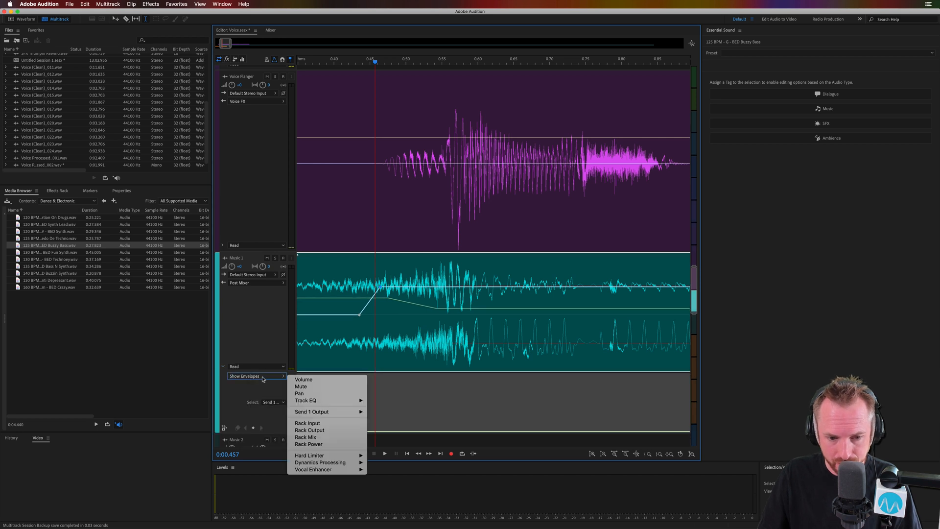
pyautogui.moveTo(320, 462)
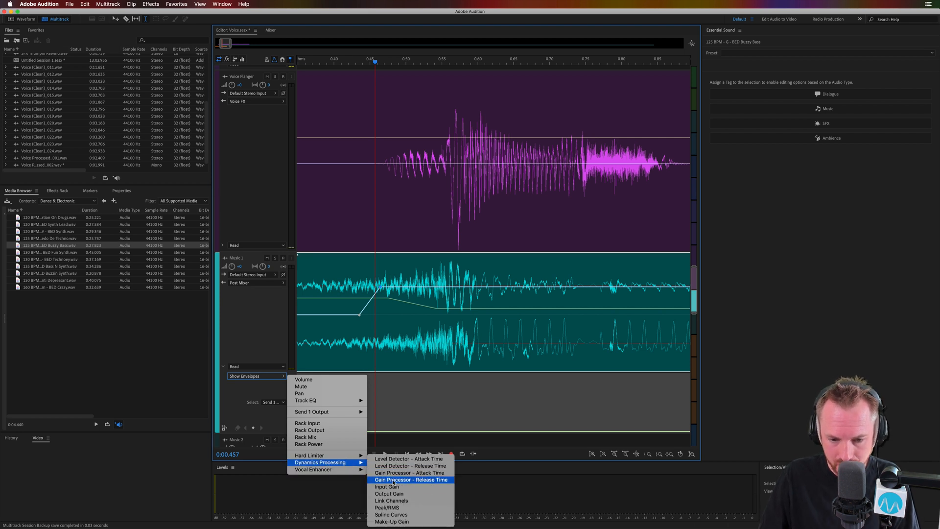
pyautogui.moveTo(310, 455)
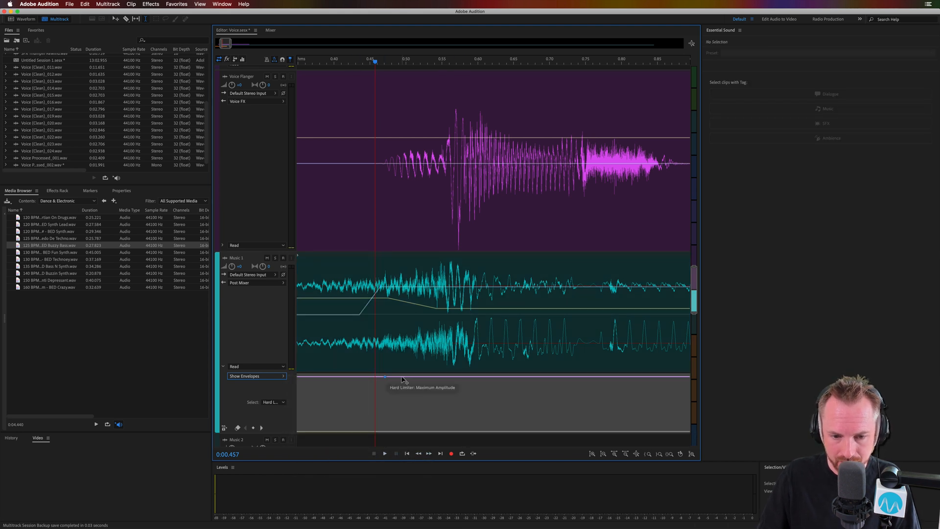
# Add a Hard Limiter keyframe at 0:00.494 and give it an exact Maximum Amplitude
pyautogui.moveTo(384, 378); pyautogui.dragTo(387, 383)
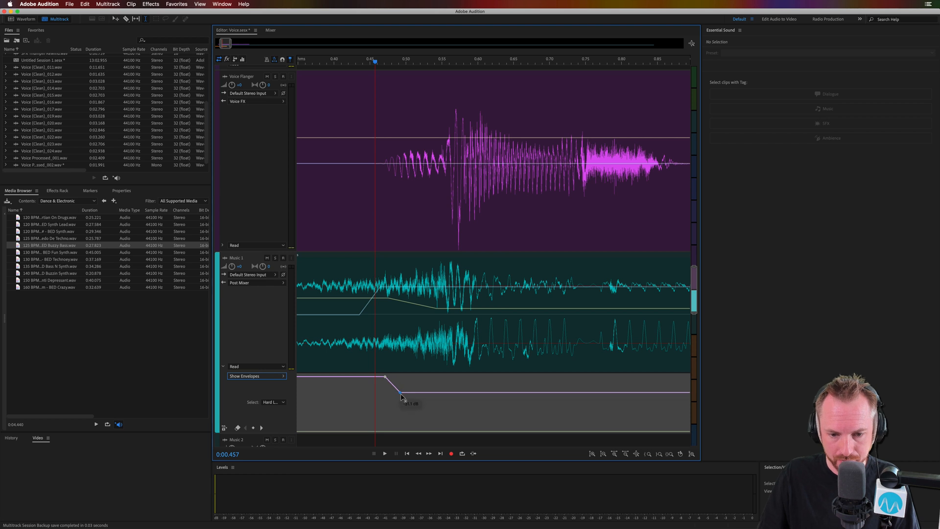
pyautogui.rightClick(400, 397)
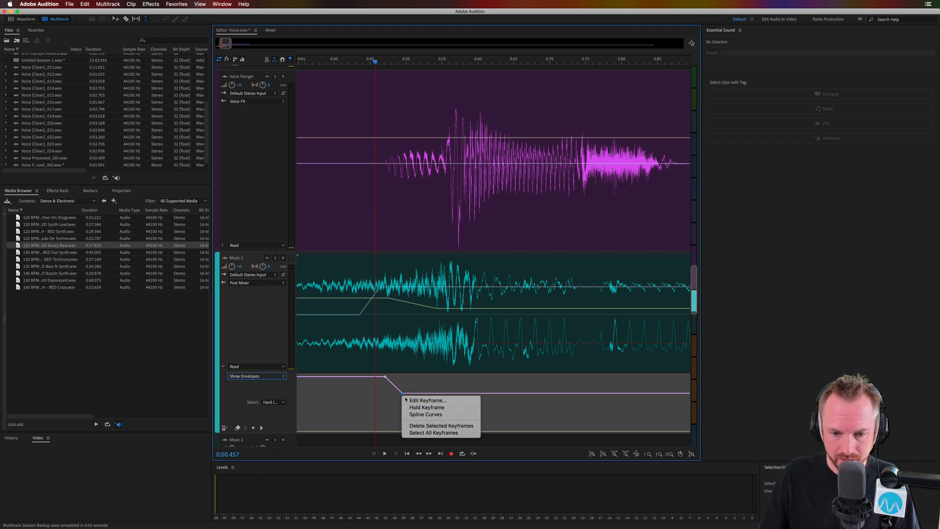
pyautogui.click(427, 401)
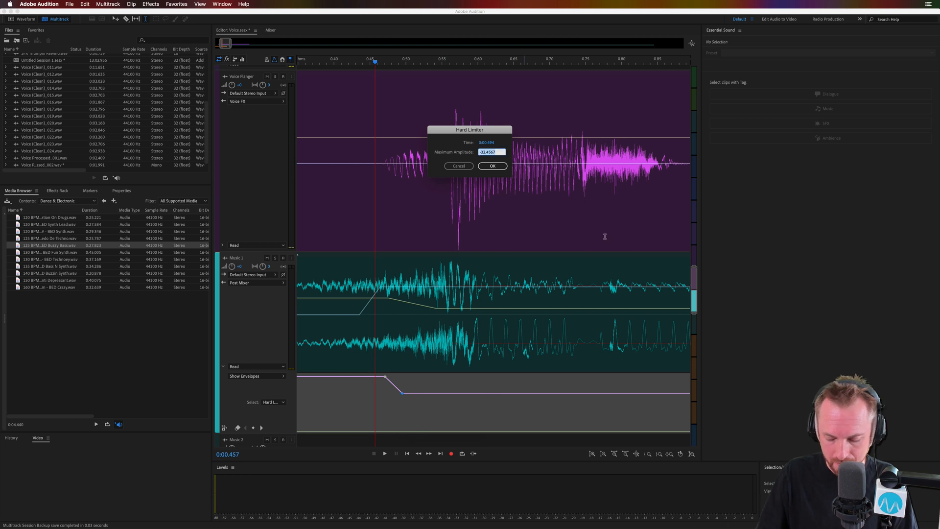
pyautogui.click(491, 166)
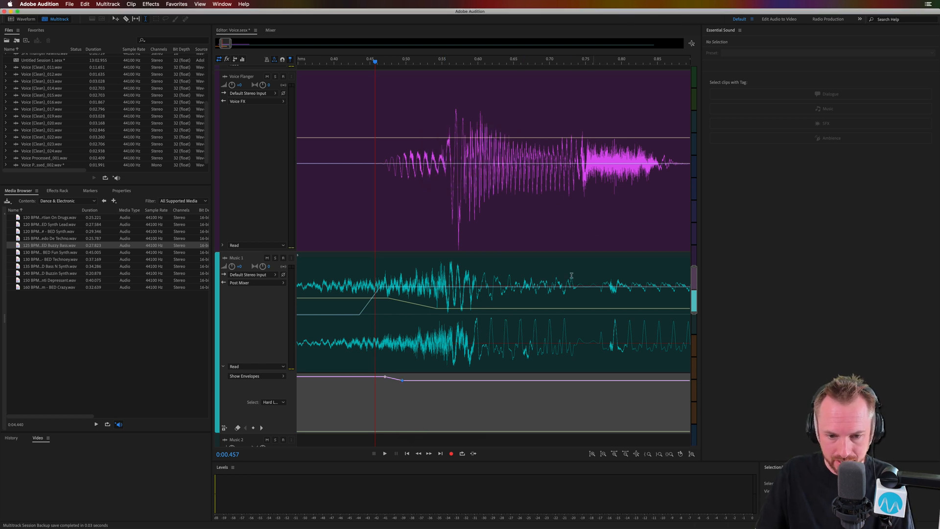